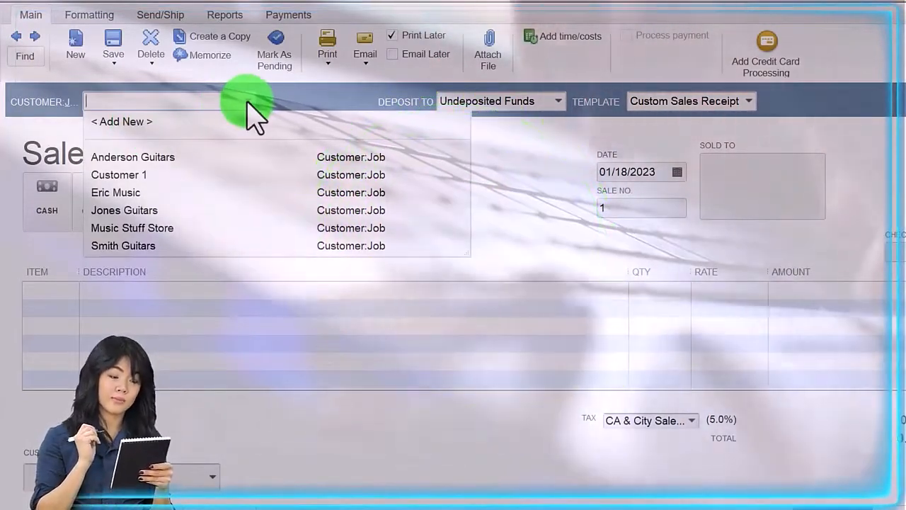
Enter the new customer name 'String Music' on the sales receipt
{"action": "type", "text": "string"}
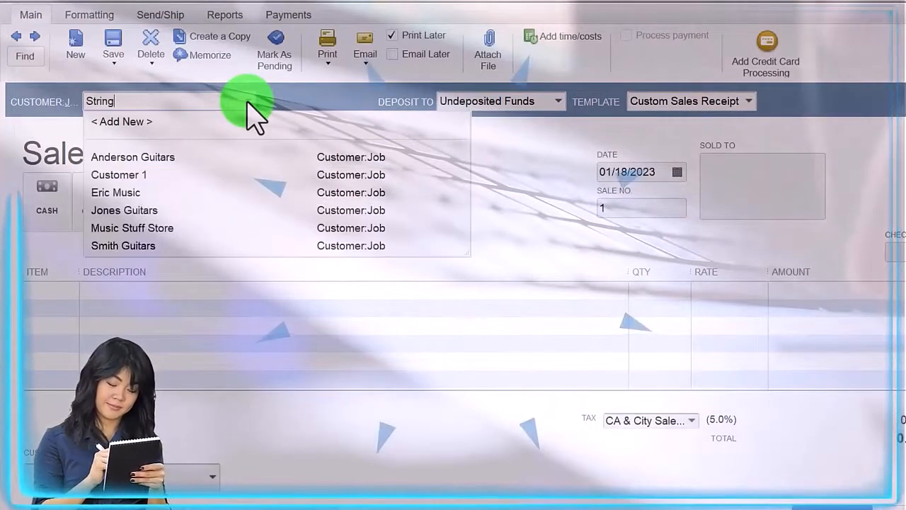
{"action": "type", "text": "Music"}
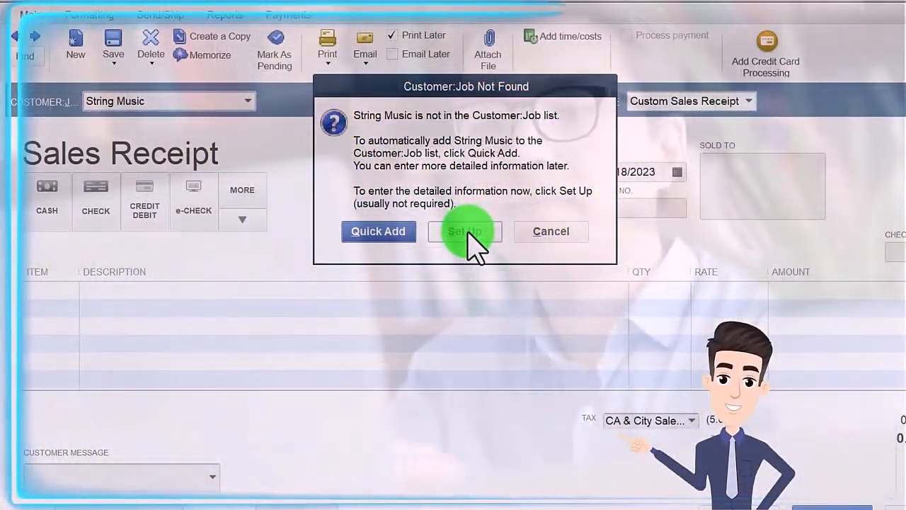
Quick Add String Music as a new customer and show the Edit menu
{"action": "left_click", "coordinate": [464, 231]}
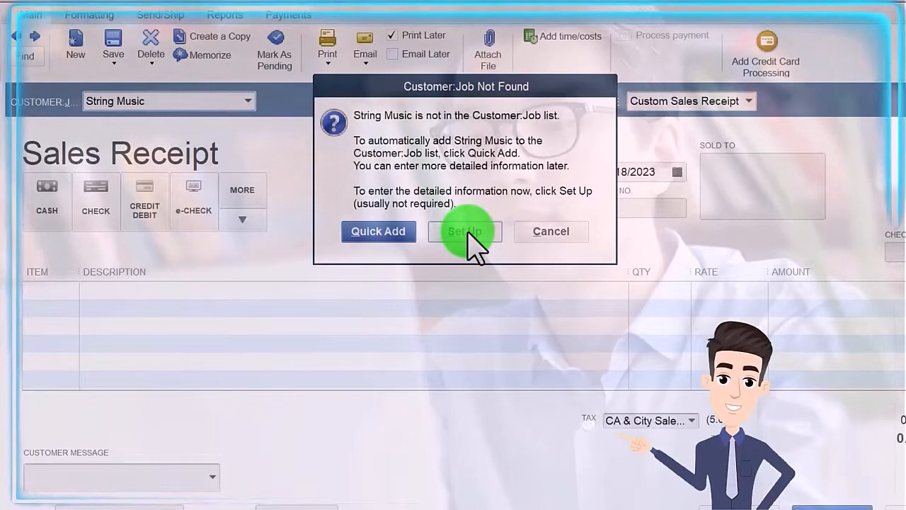
{"action": "left_click", "coordinate": [464, 230]}
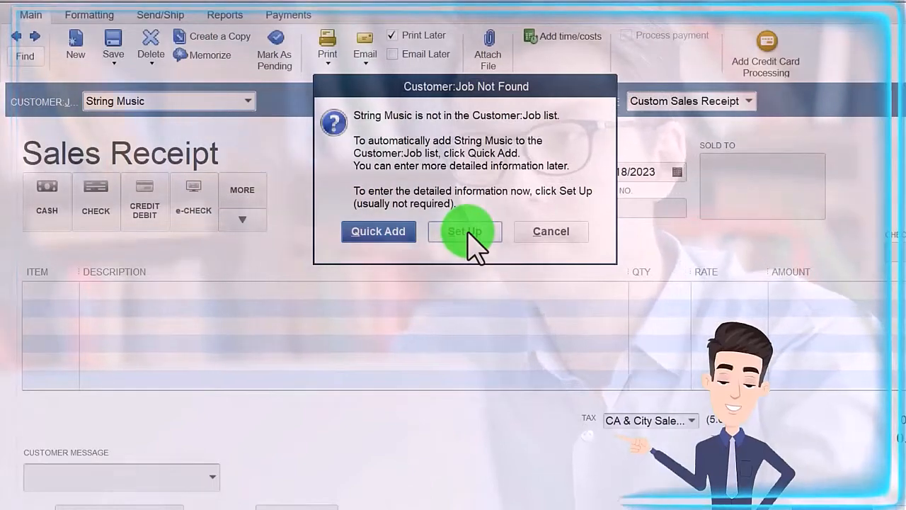
{"action": "left_click", "coordinate": [378, 231]}
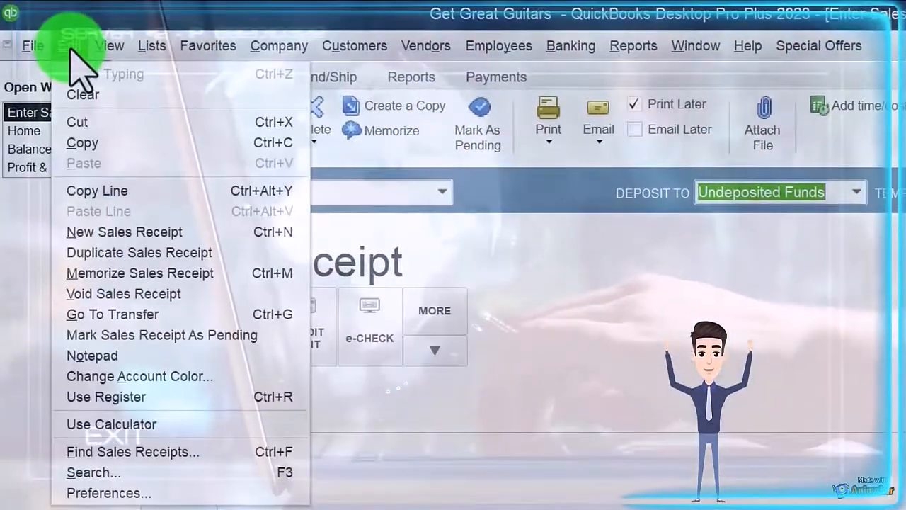
{"action": "mouse_move", "coordinate": [81, 142]}
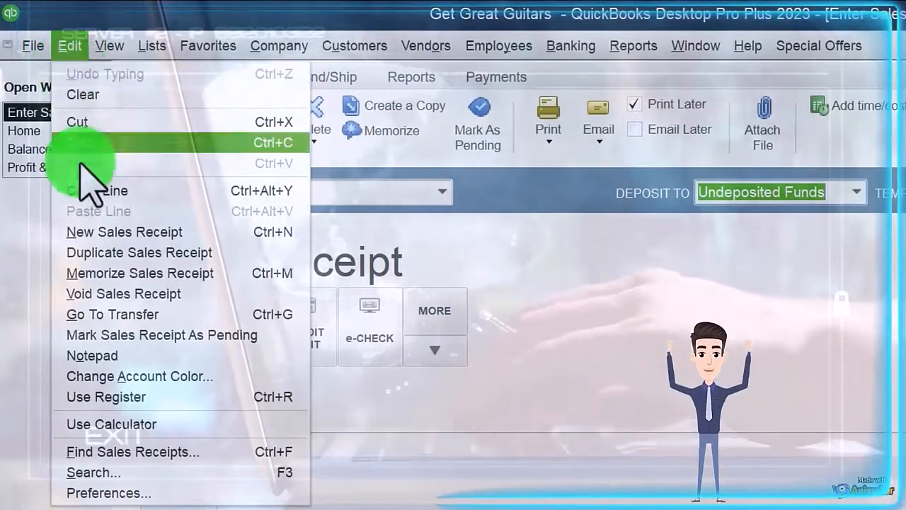
Review the Payments company preferences, then close Preferences with OK
{"action": "left_click", "coordinate": [108, 493]}
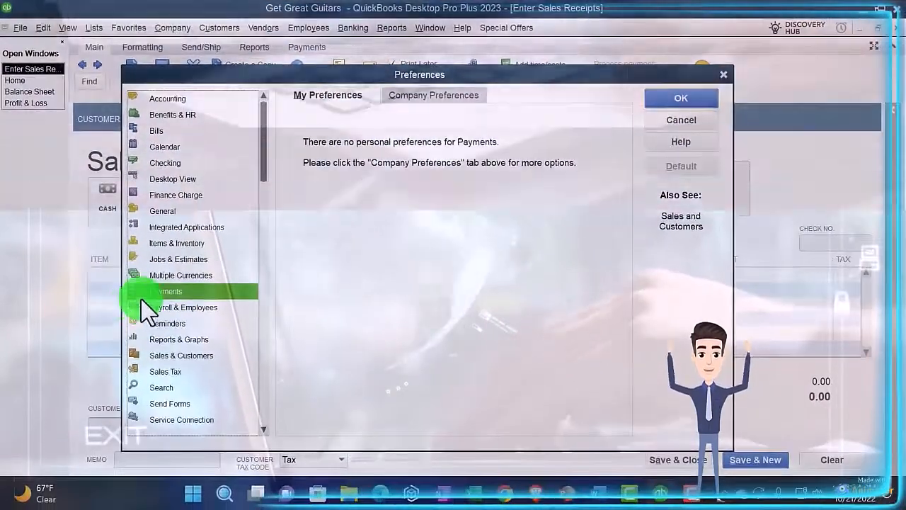
{"action": "left_click", "coordinate": [433, 94]}
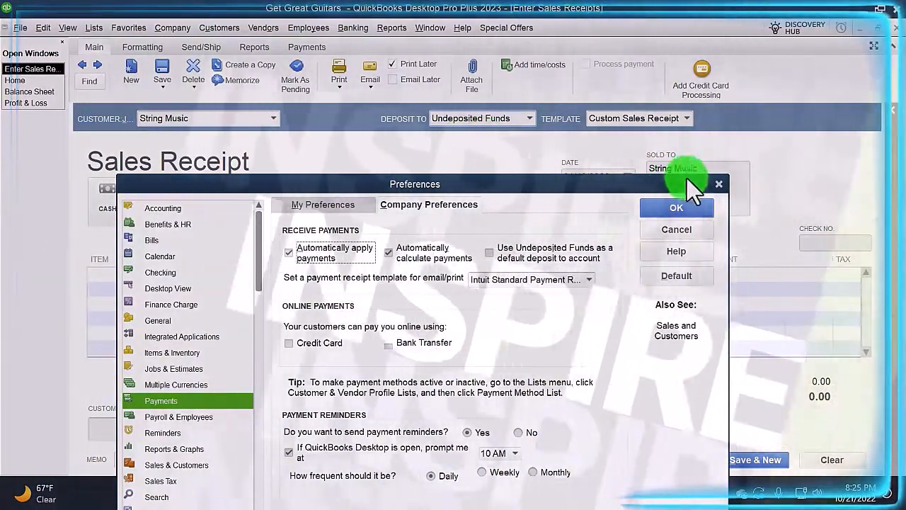
{"action": "left_click", "coordinate": [676, 207]}
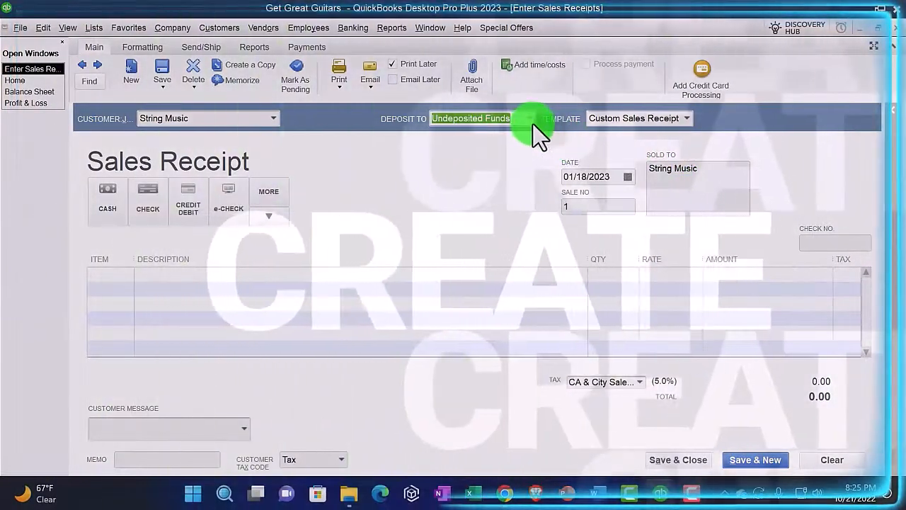
{"action": "left_click", "coordinate": [531, 119]}
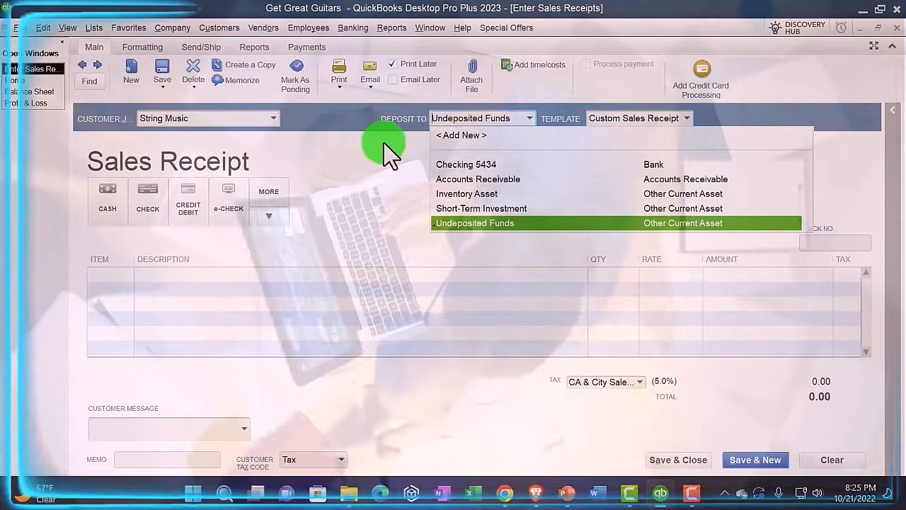
{"action": "left_click", "coordinate": [474, 222]}
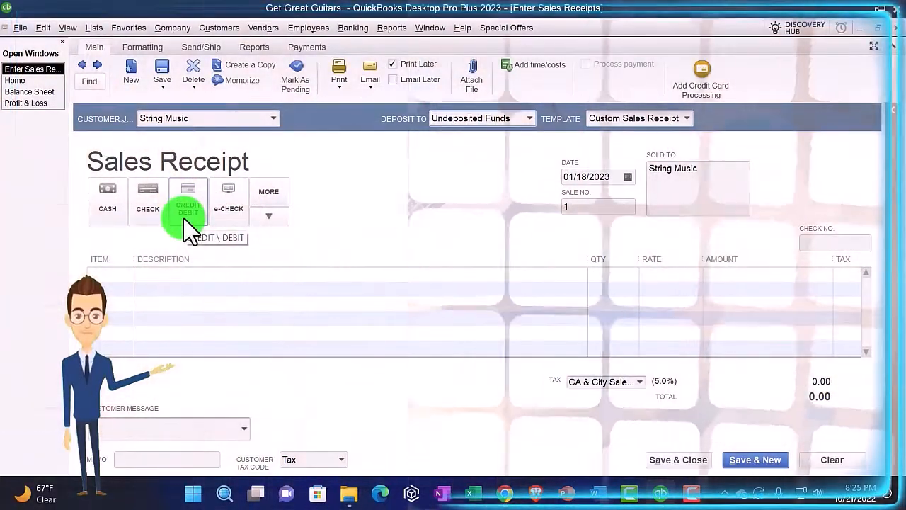
Set the receipt's payment method to a Visa credit card
{"action": "left_click", "coordinate": [188, 198]}
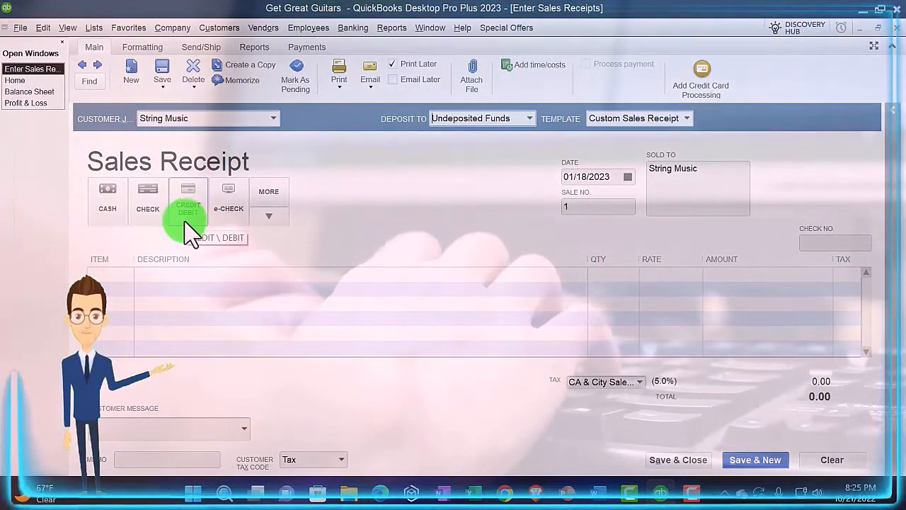
{"action": "mouse_move", "coordinate": [107, 199]}
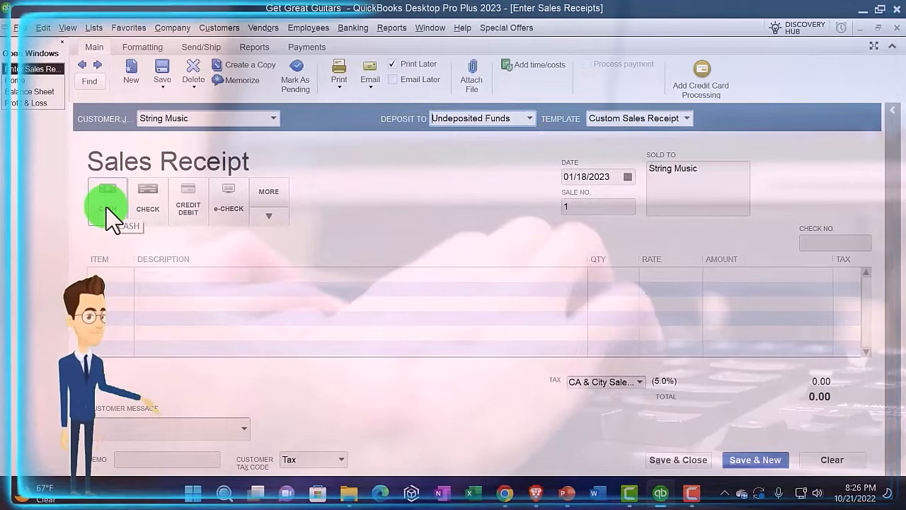
{"action": "mouse_move", "coordinate": [188, 209]}
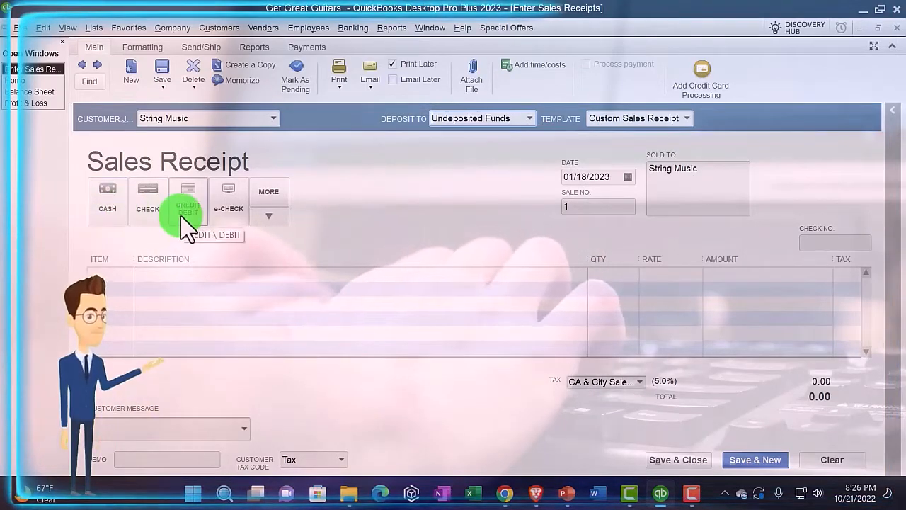
{"action": "left_click", "coordinate": [187, 200]}
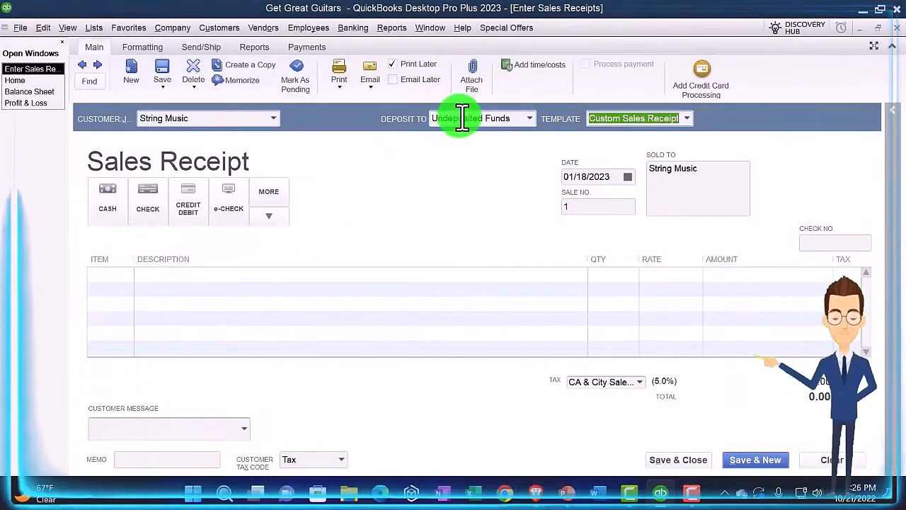
{"action": "mouse_move", "coordinate": [472, 183]}
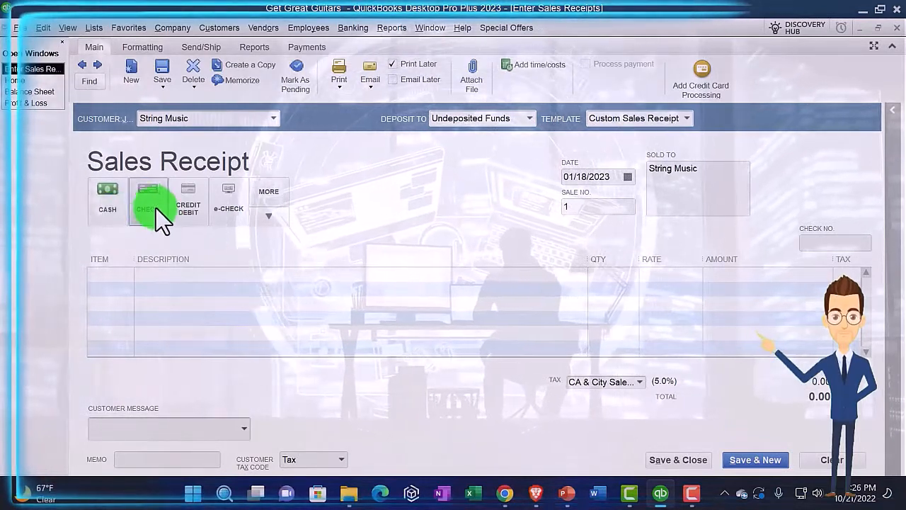
{"action": "left_click", "coordinate": [188, 199]}
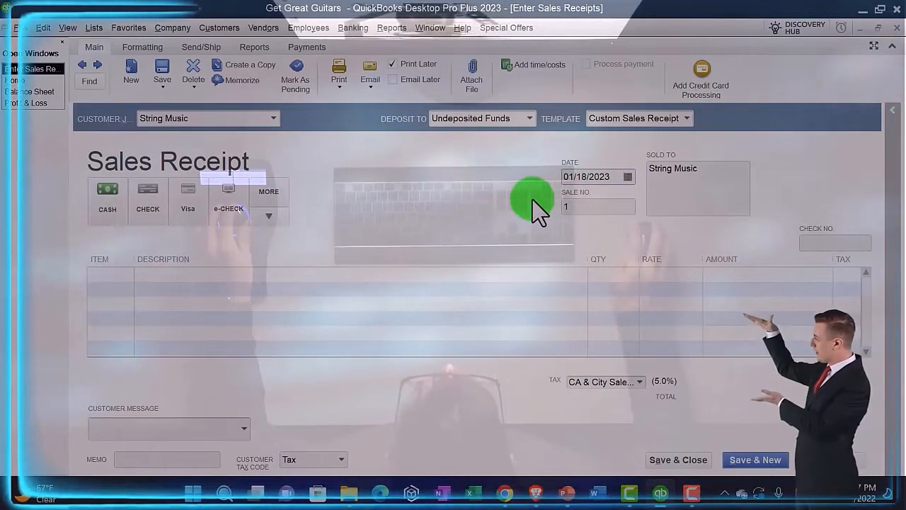
Change the receipt date to 01/19/2023 and move to the first item line
{"action": "left_click", "coordinate": [586, 177]}
{"action": "type", "text": "9"}
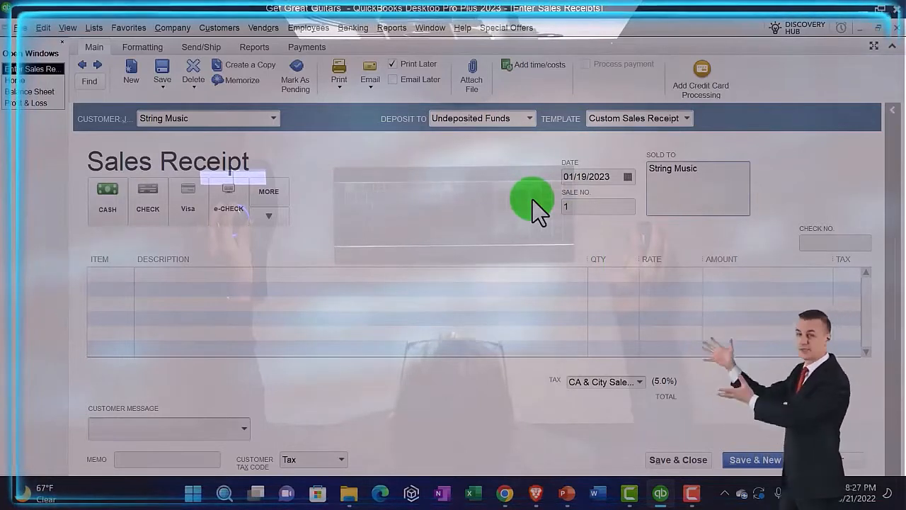
{"action": "left_click", "coordinate": [755, 459]}
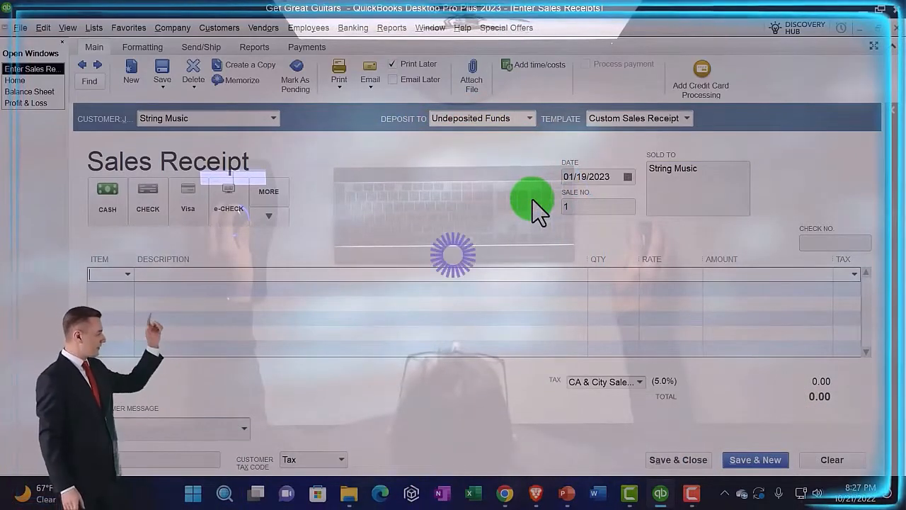
Add the Epiphone Les Paul (ELP) as the first receipt item
{"action": "type", "text": "ELP"}
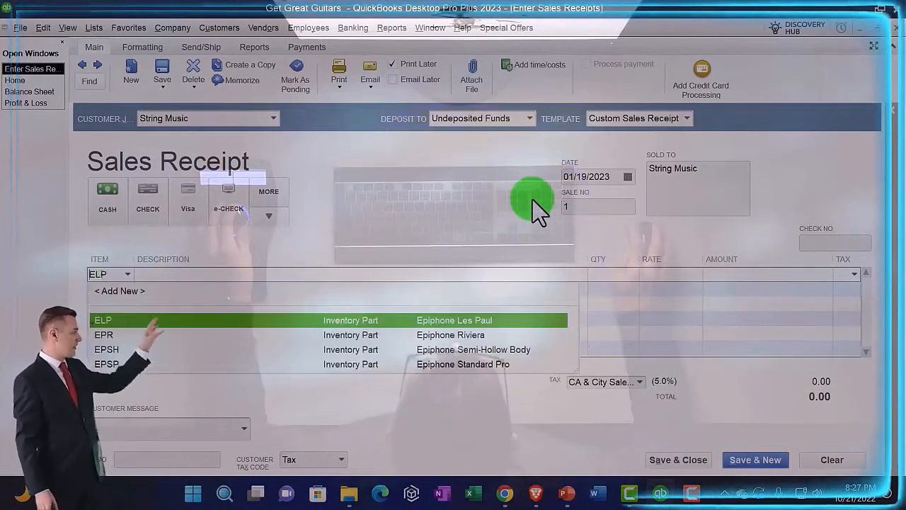
{"action": "left_click", "coordinate": [103, 319]}
{"action": "type", "text": "3"}
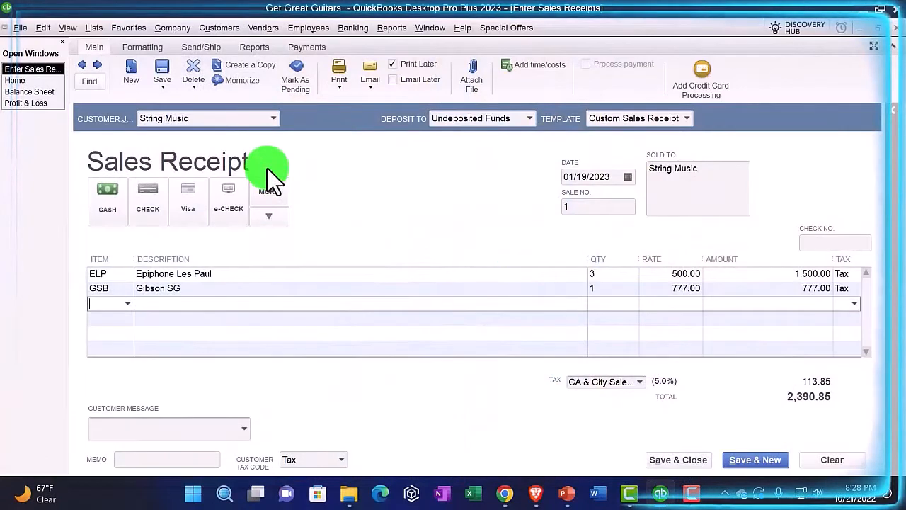
{"action": "mouse_move", "coordinate": [374, 174]}
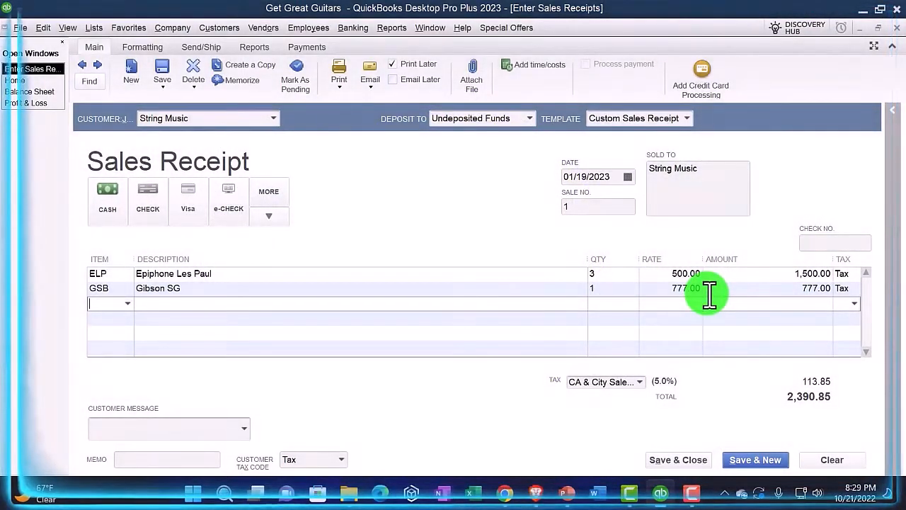
{"action": "left_click", "coordinate": [93, 27]}
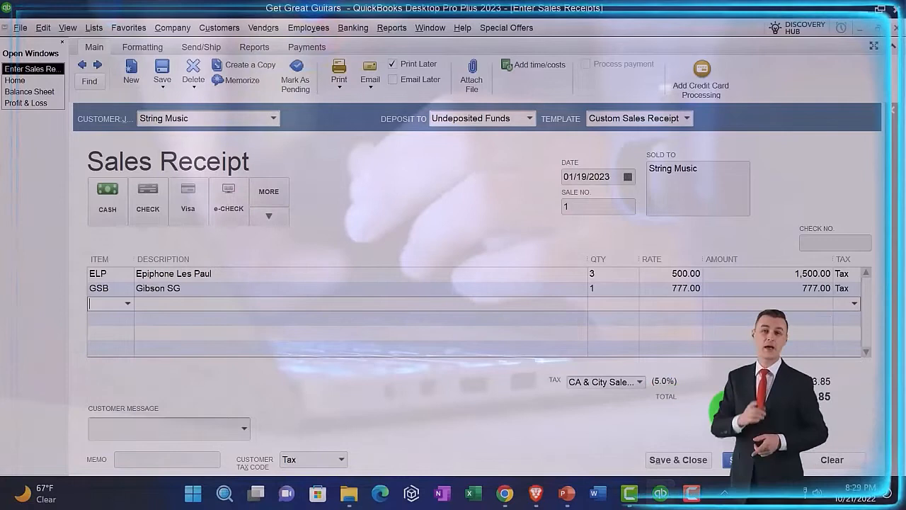
{"action": "left_click", "coordinate": [681, 297]}
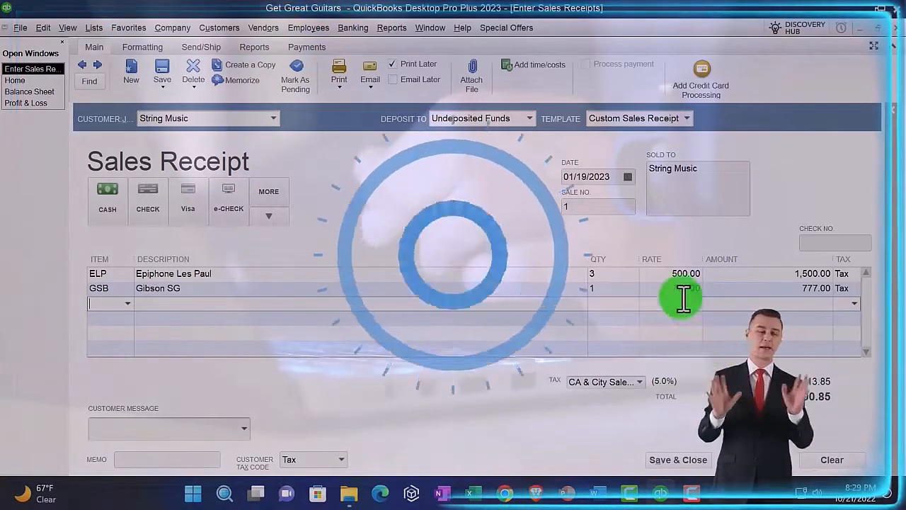